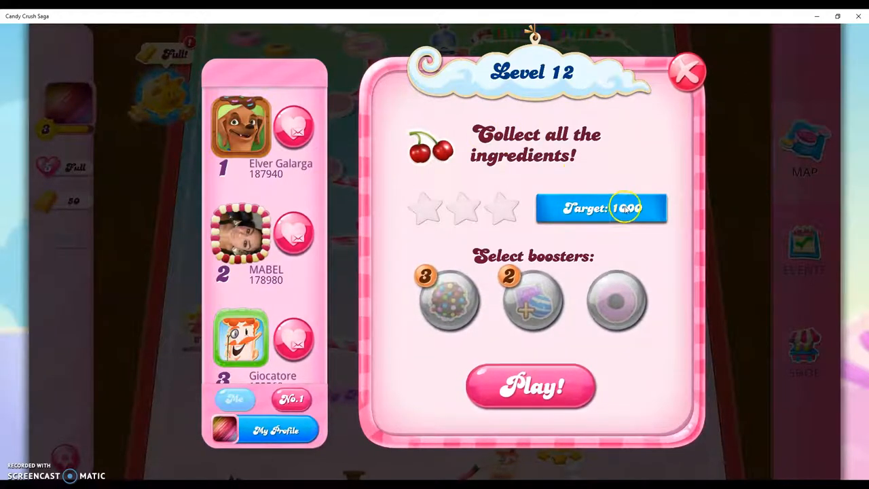
Start level 12 with no boosters selected, leaving 33 moves to play
click(531, 385)
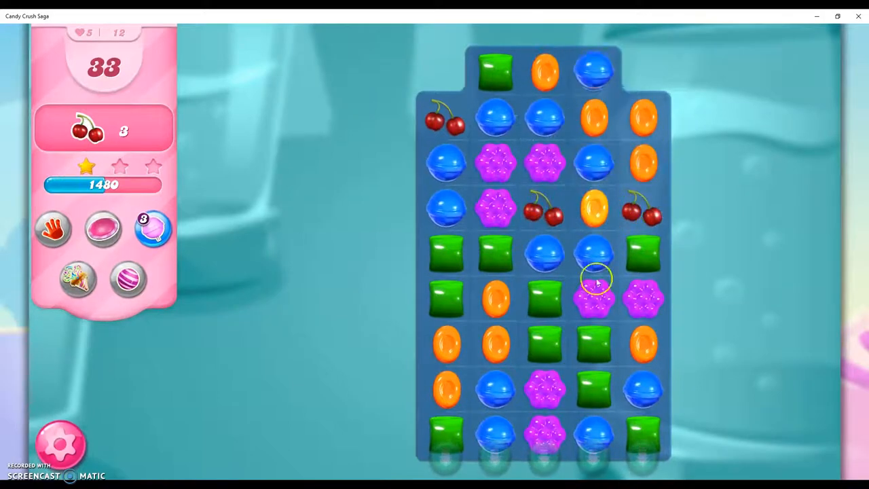
Swap candies into matches, raising the level 12 score to 12860 for three stars
click(596, 278)
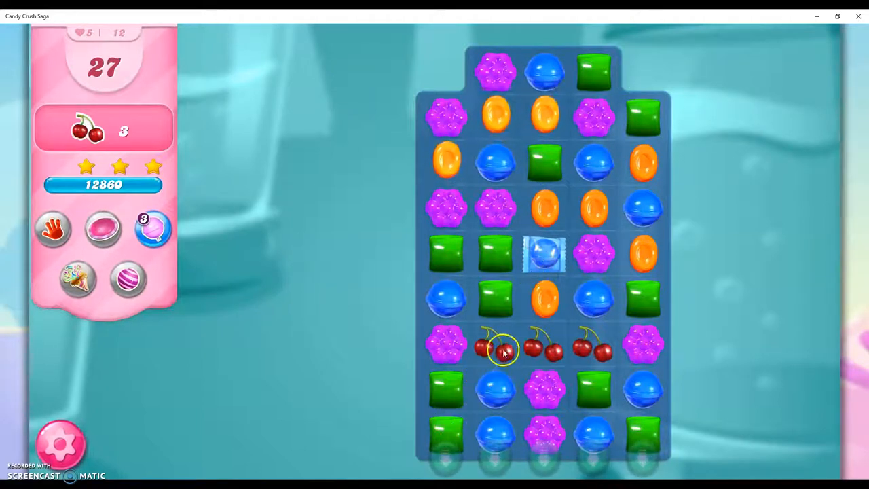
click(496, 350)
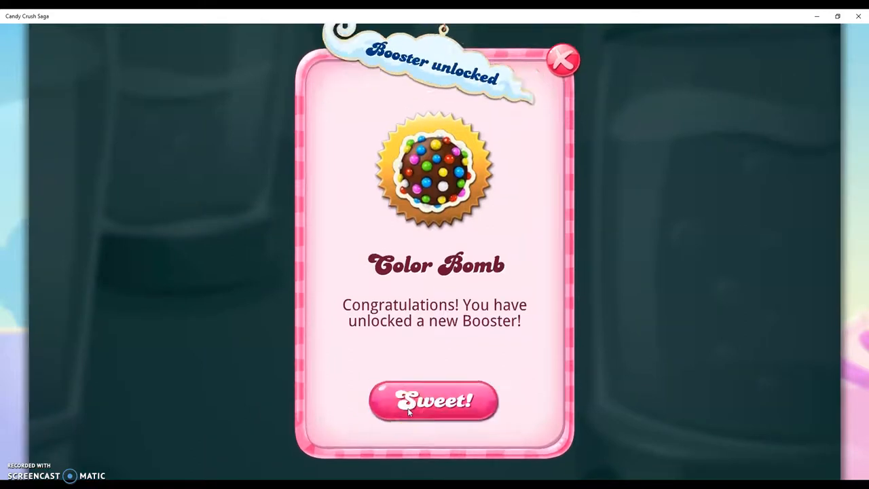
Accept the Color Bomb unlock and leave the 199340-point results for the map
click(433, 401)
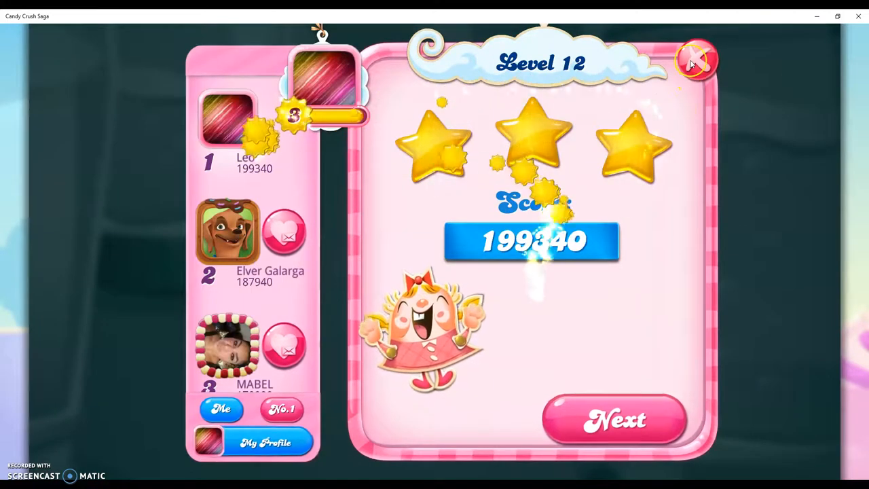
click(693, 60)
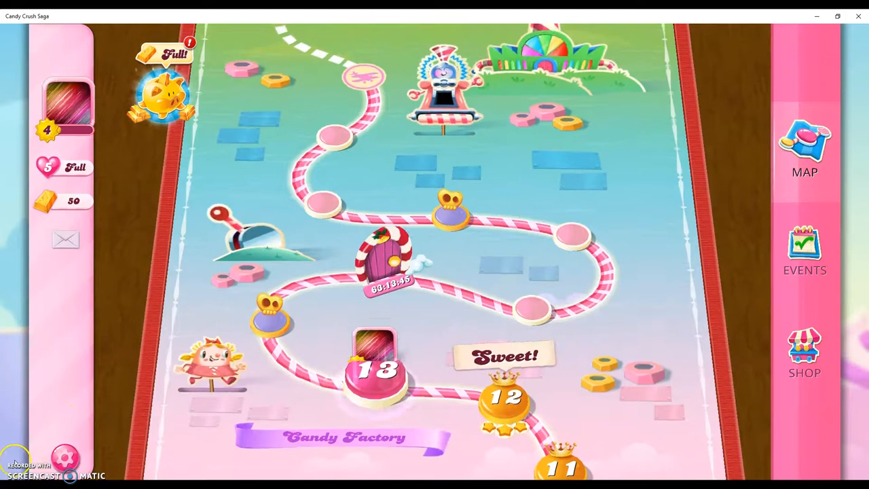